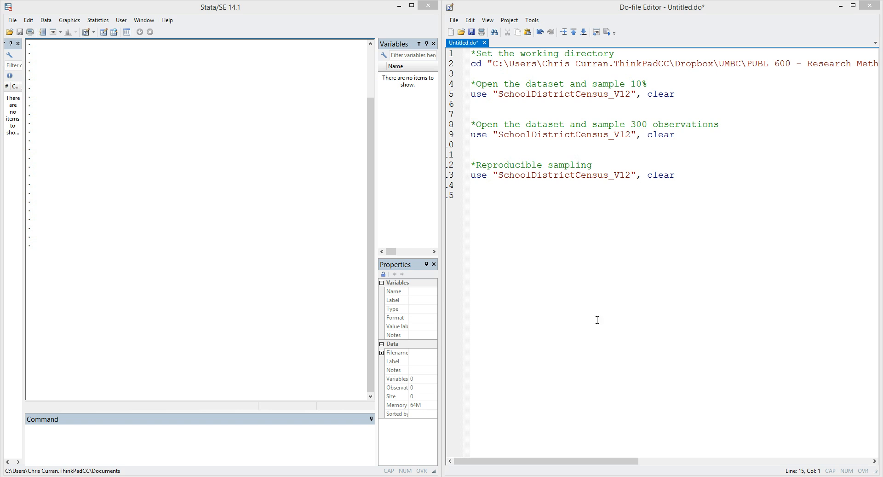
mouse_move(650, 139)
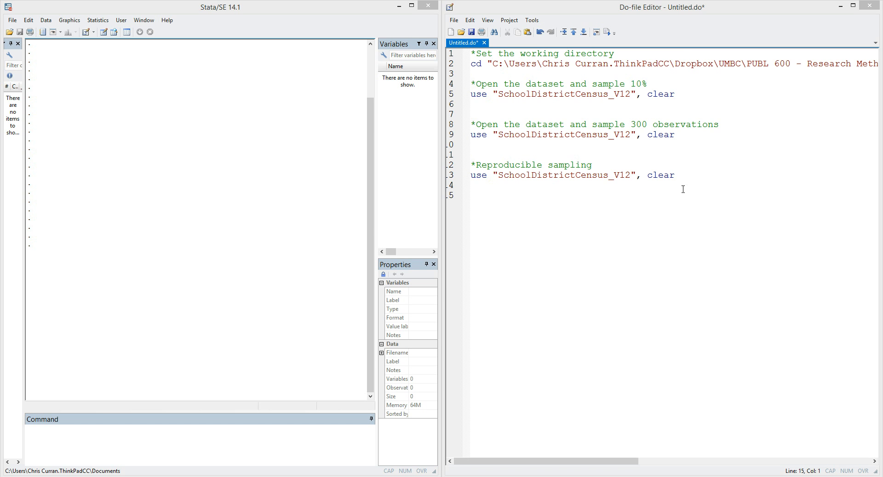
mouse_move(93, 304)
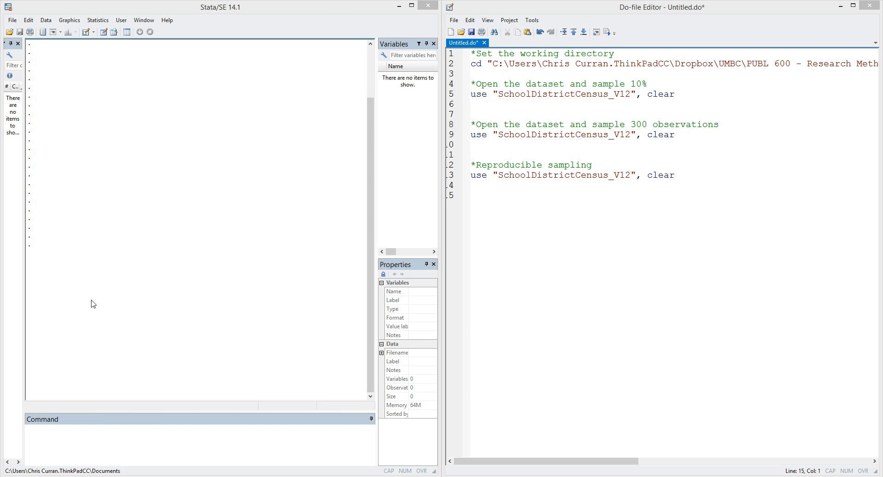
mouse_move(355, 194)
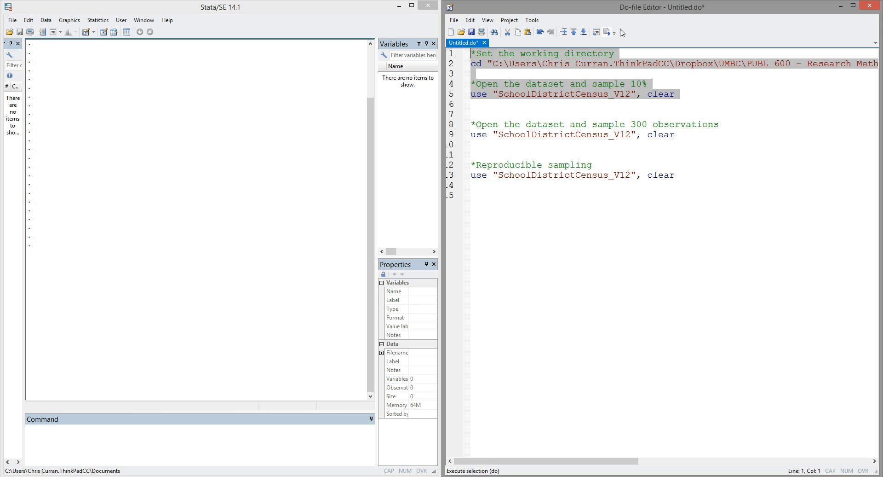
Run the setup lines to set the working directory and load SchoolDistrictCensus_V12 (18,045 observations)
click(596, 32)
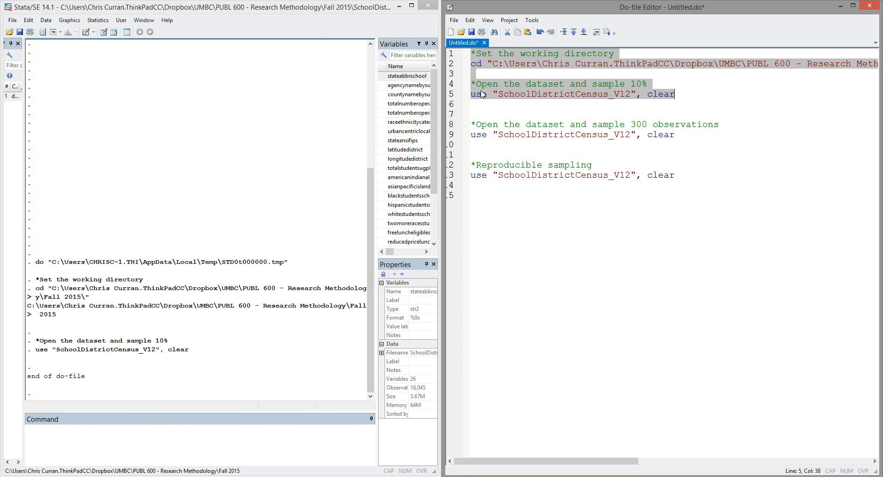
mouse_move(287, 331)
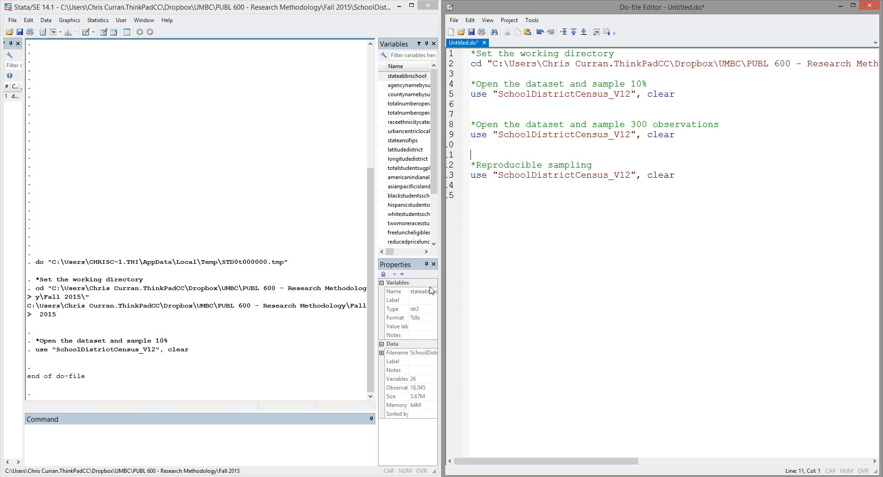
mouse_move(416, 396)
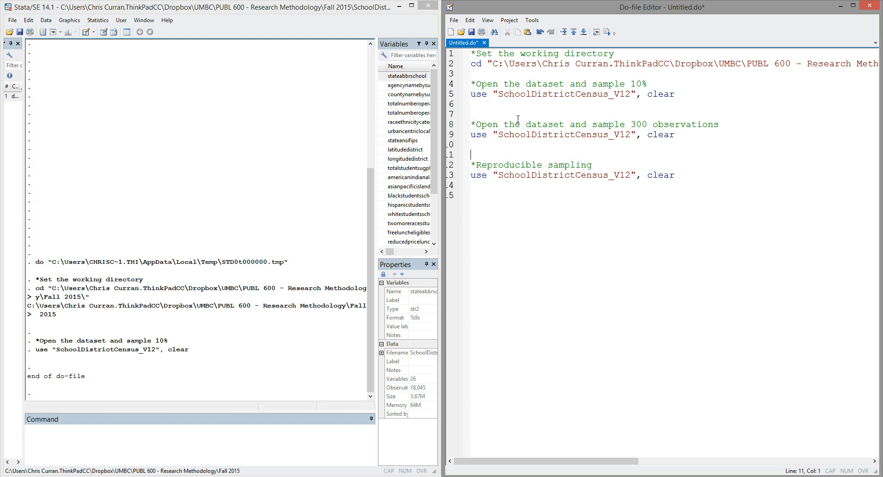
Add 'count' on line 7, run it, and highlight the 18,045 result
text(count)
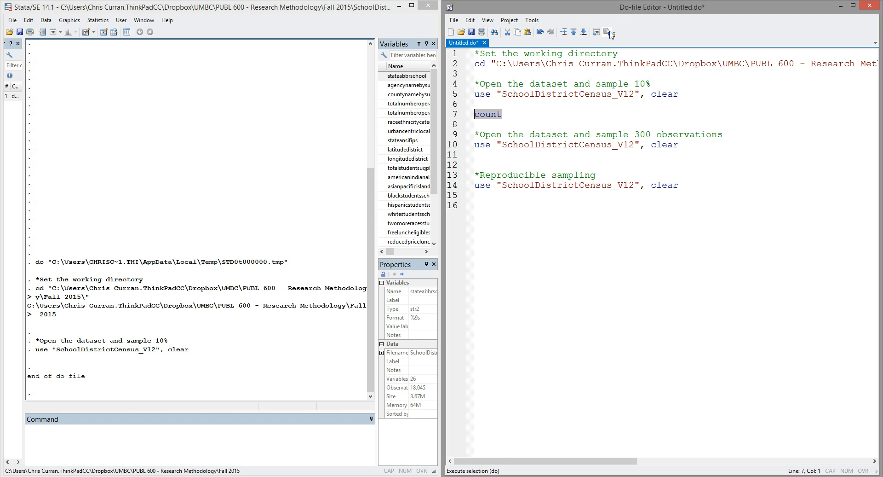
click(611, 31)
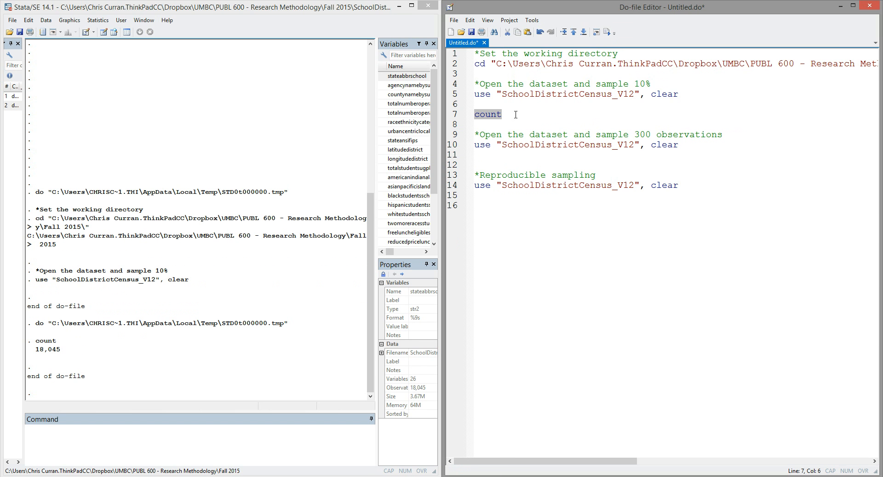
mouse_move(63, 354)
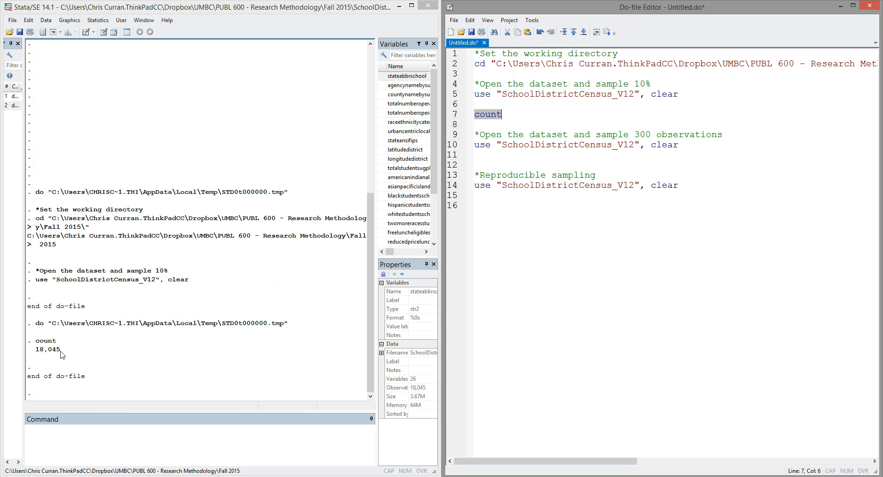
drag(35, 341, 60, 349)
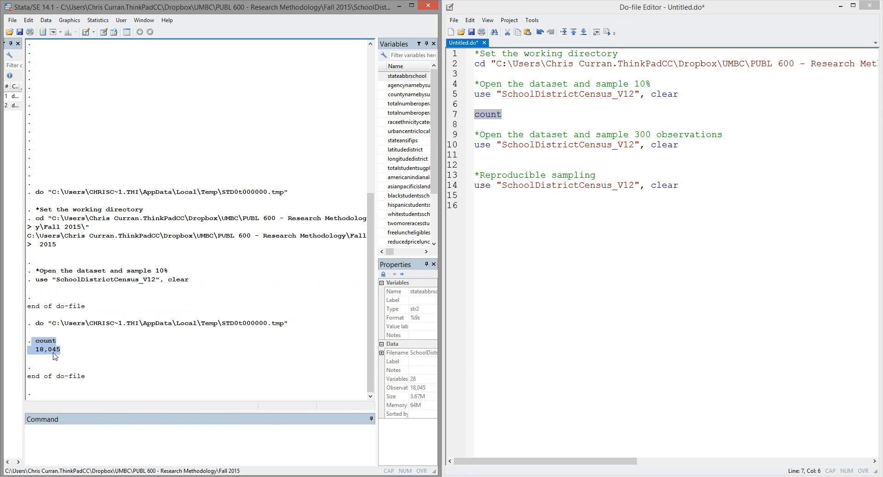
mouse_move(65, 354)
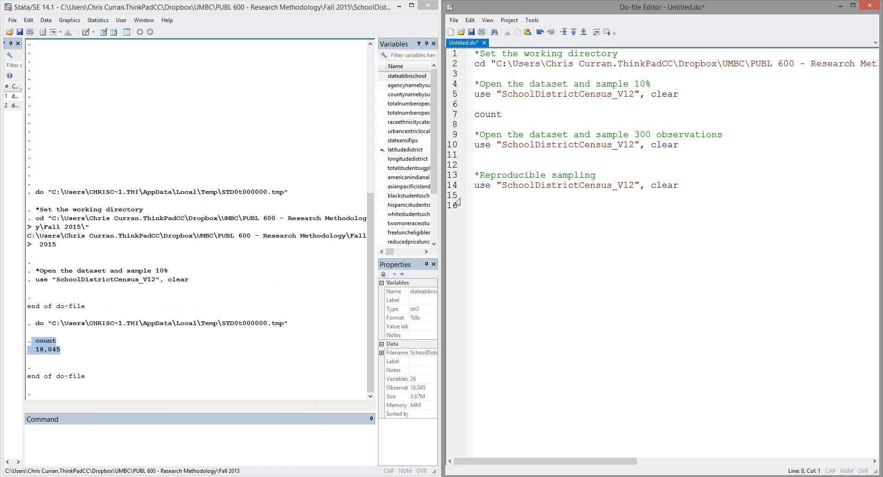
click(474, 124)
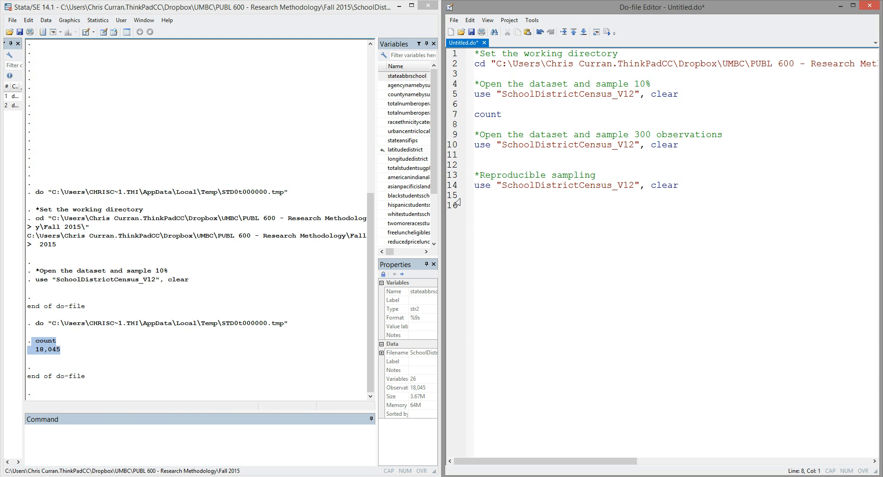
click(474, 124)
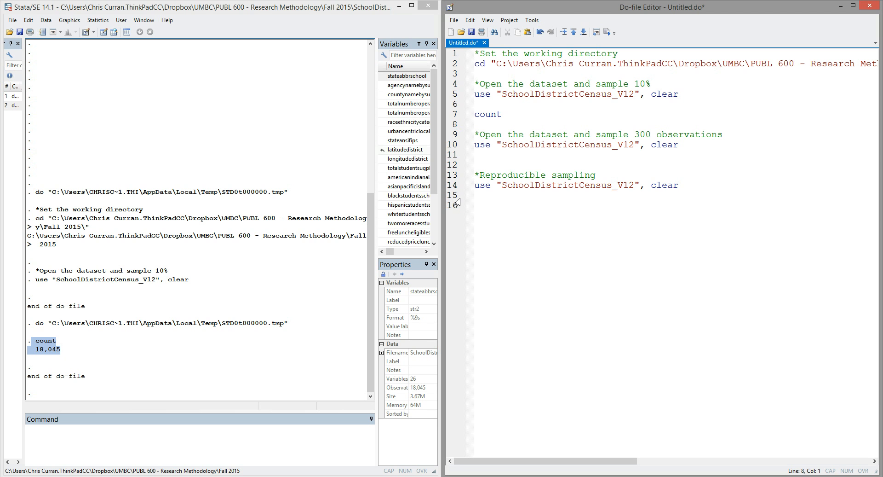
click(476, 123)
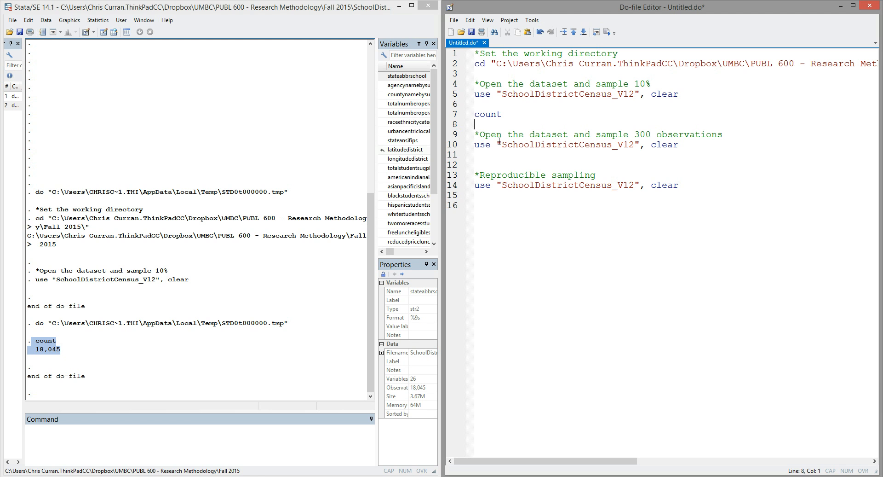
Add 'sample 10' on line 9 and run it, deleting 16,240 observations
key(enter)
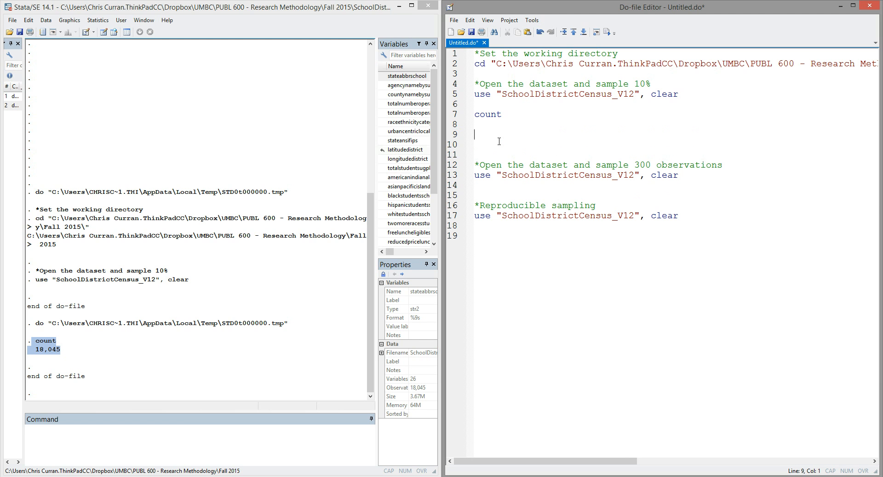
text(sample 10)
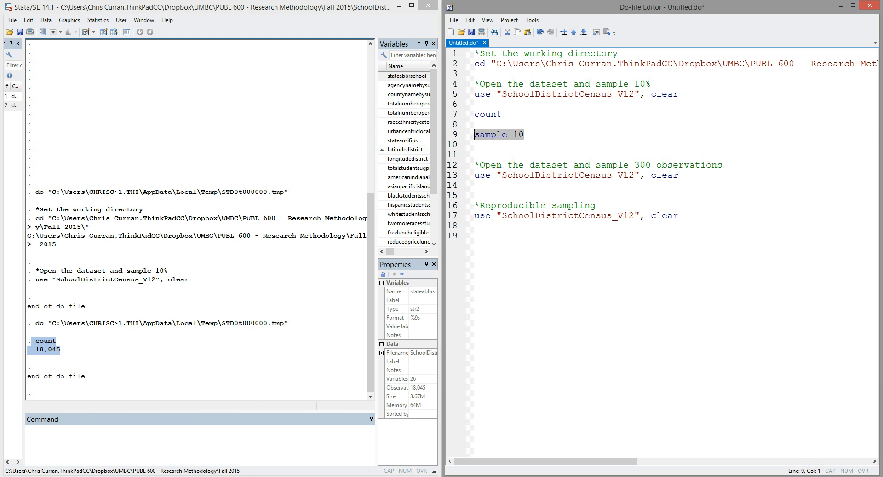
click(608, 32)
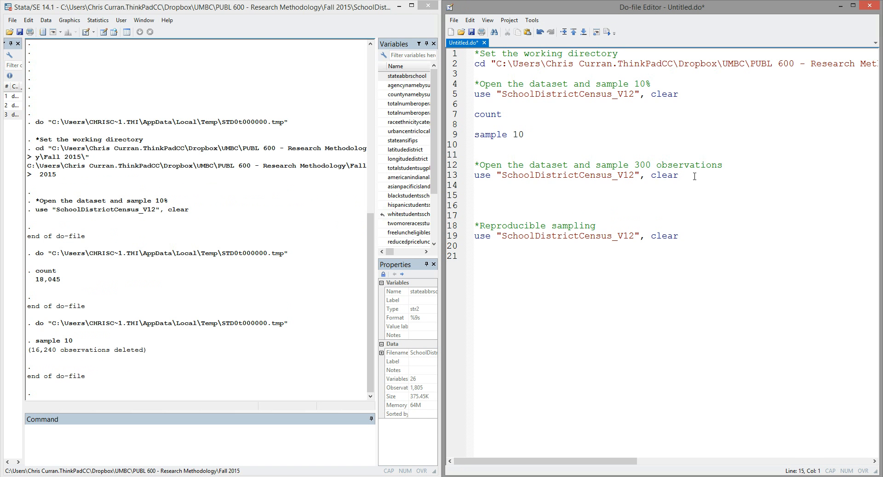
Write 'sample 300, count' on line 15 and run it, deleting 1,505 observations
text(sample)
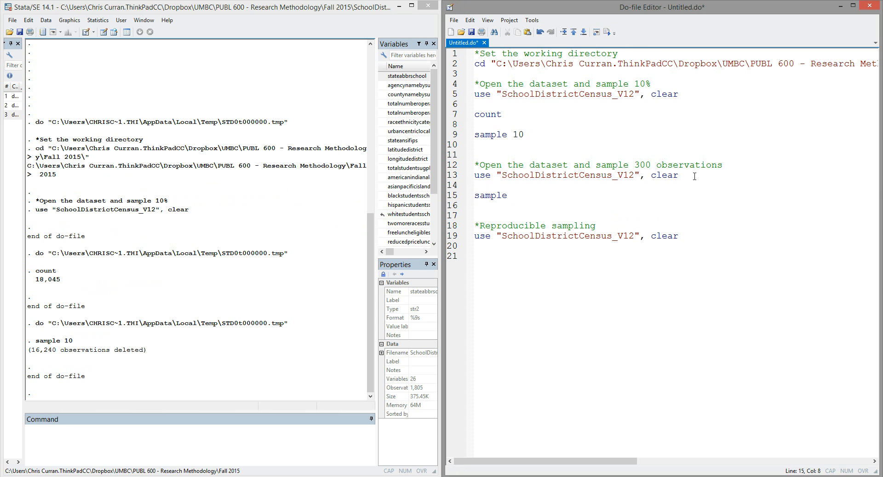
text(300)
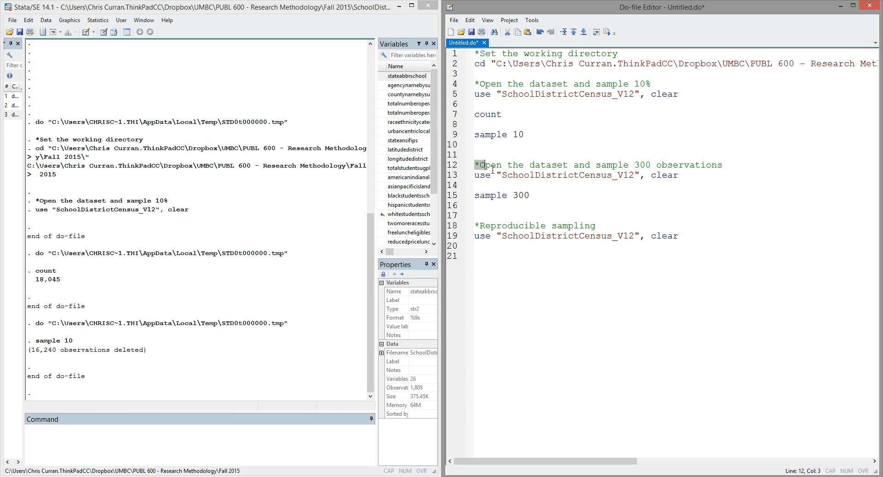
drag(477, 164, 680, 175)
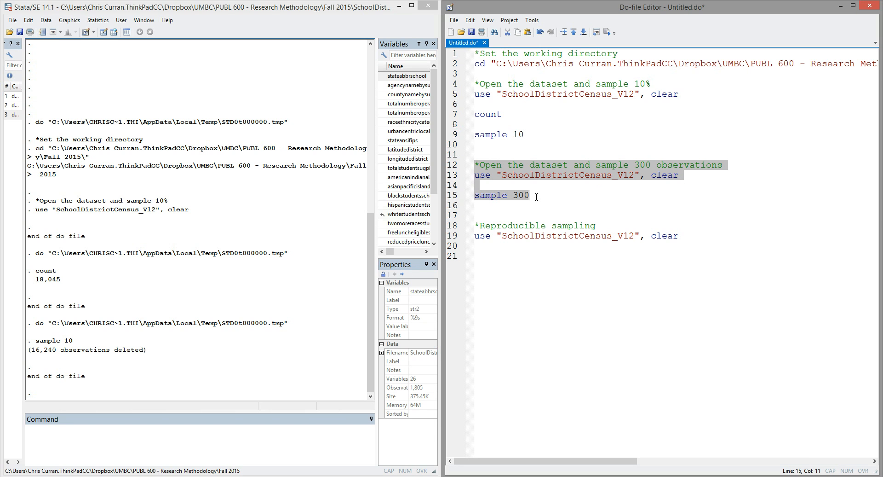
text(,)
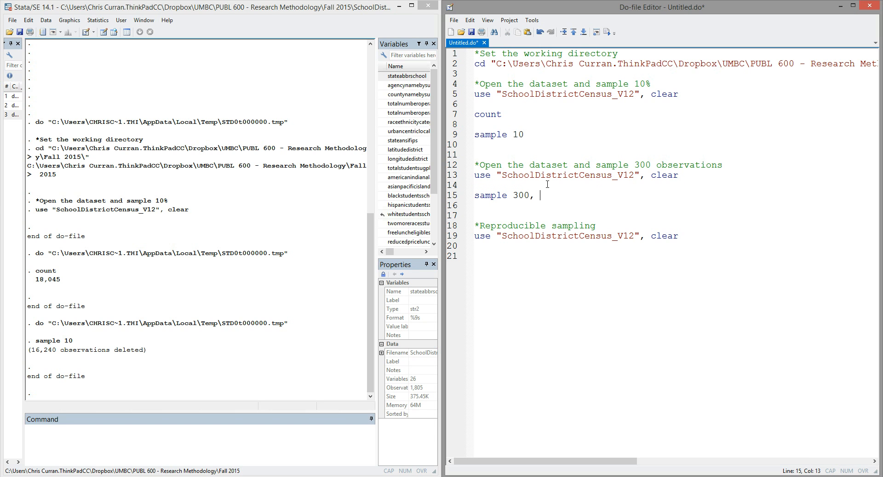
text(count)
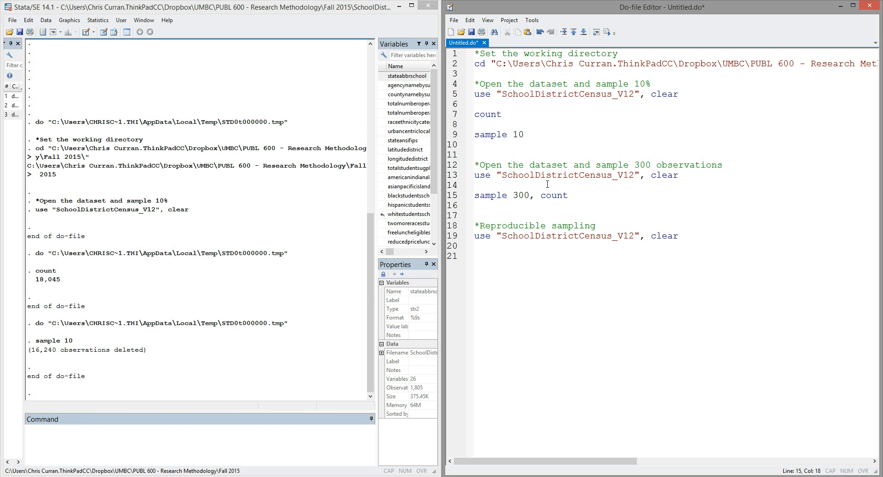
click(569, 195)
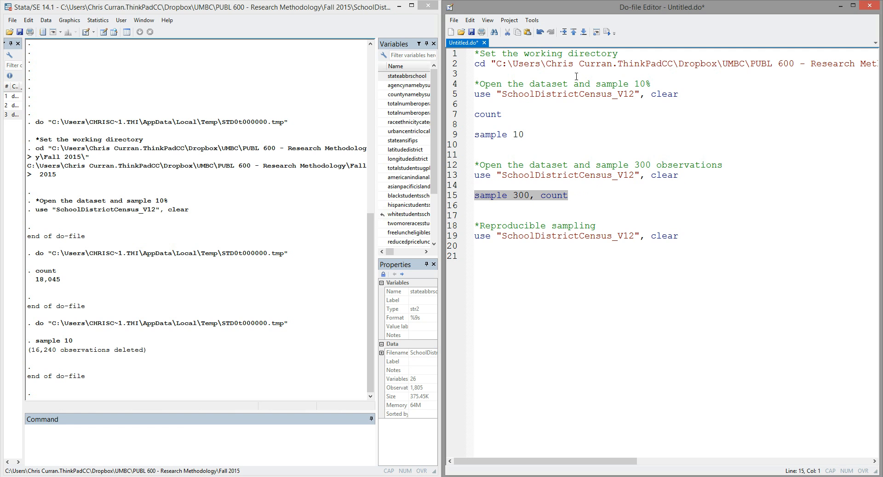
click(607, 31)
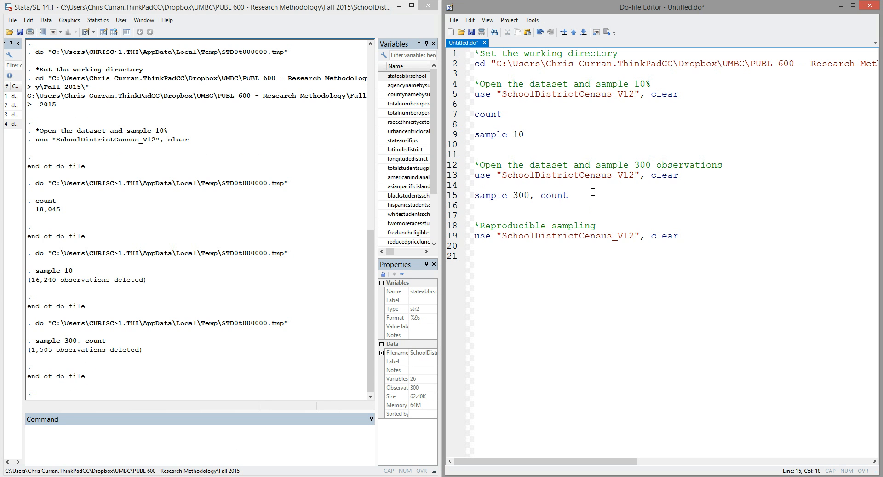
Add 'count' on line 17 to confirm 300 observations, highlighting the count option
text(count)
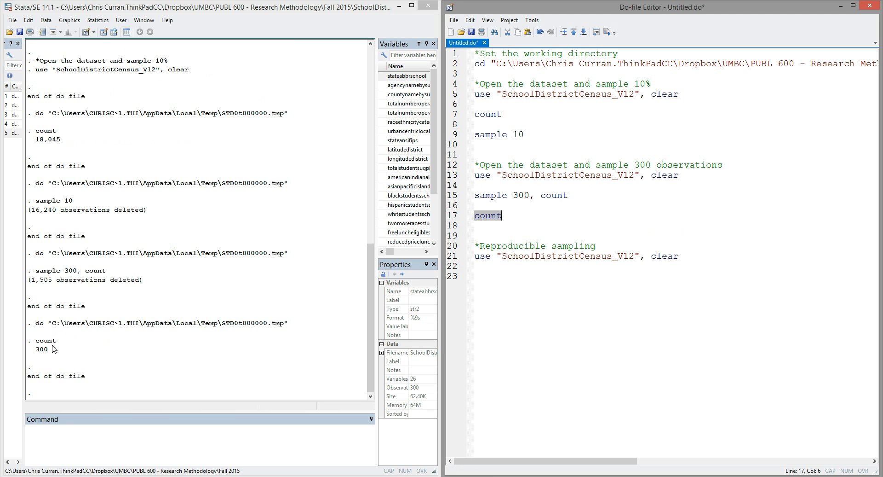
mouse_move(72, 355)
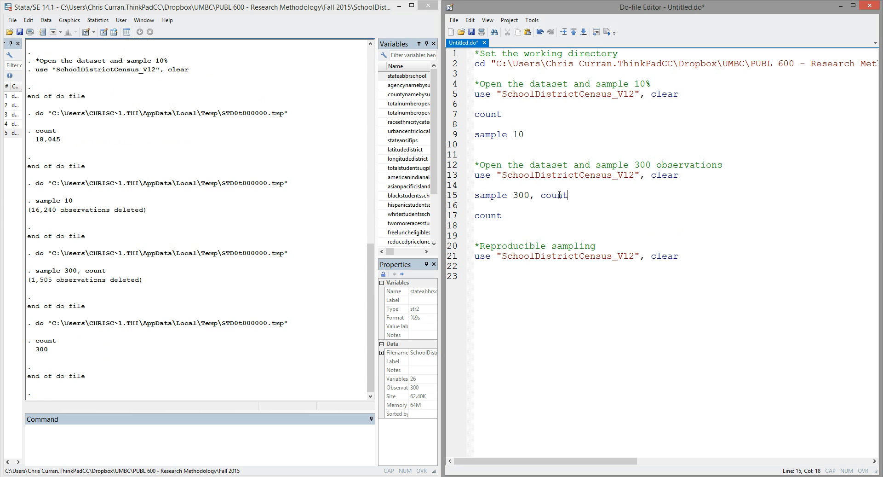
double_click(554, 195)
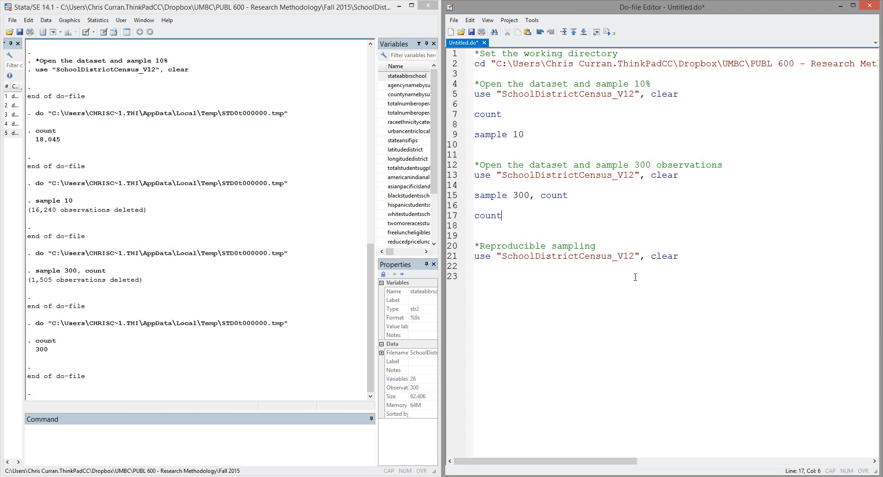
Type 'sample 10' and 'browse' under the Reproducible sampling use line
text(sample 10)
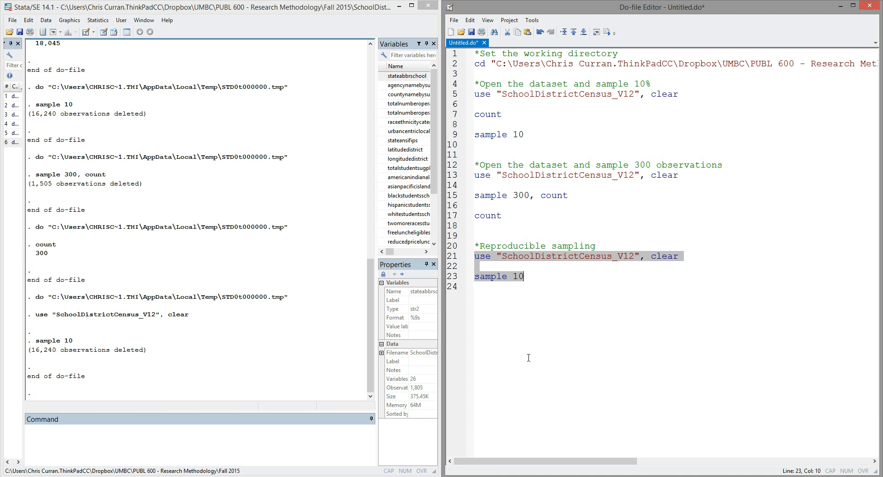
text(browse)
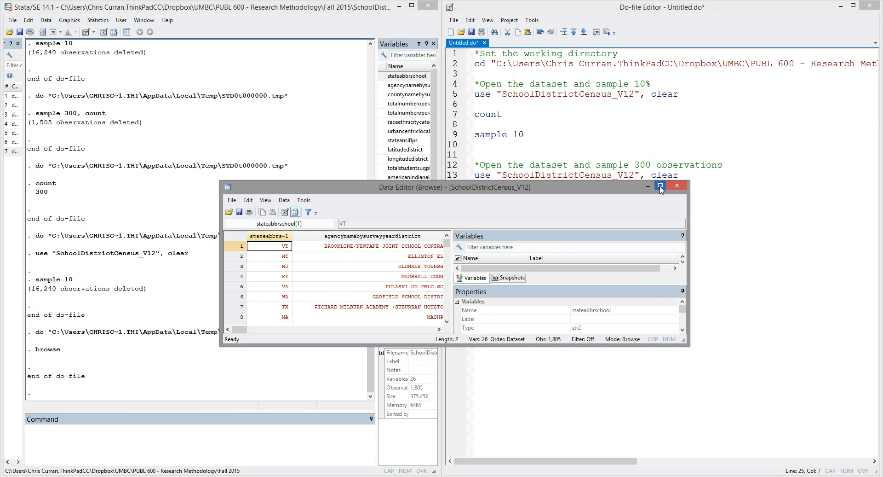
Maximize the Data Editor, then rerun the Reproducible sampling block and clear the selection
click(660, 186)
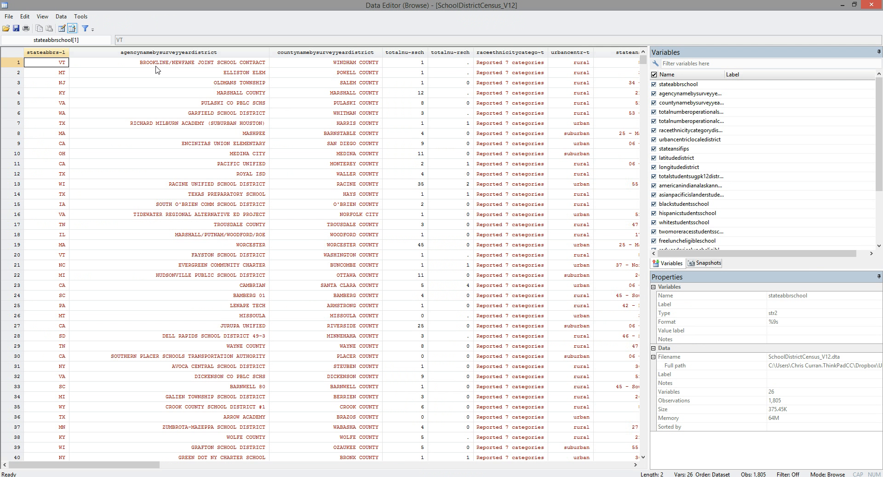
mouse_move(348, 72)
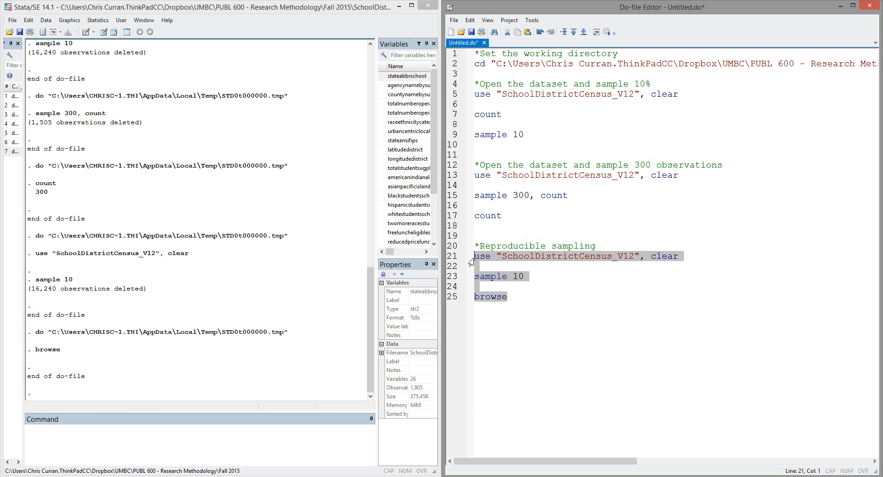
click(607, 32)
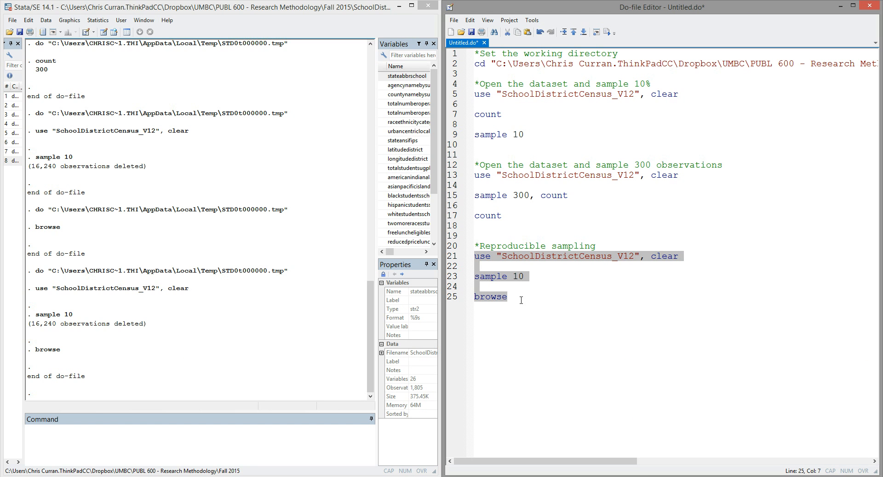
click(506, 296)
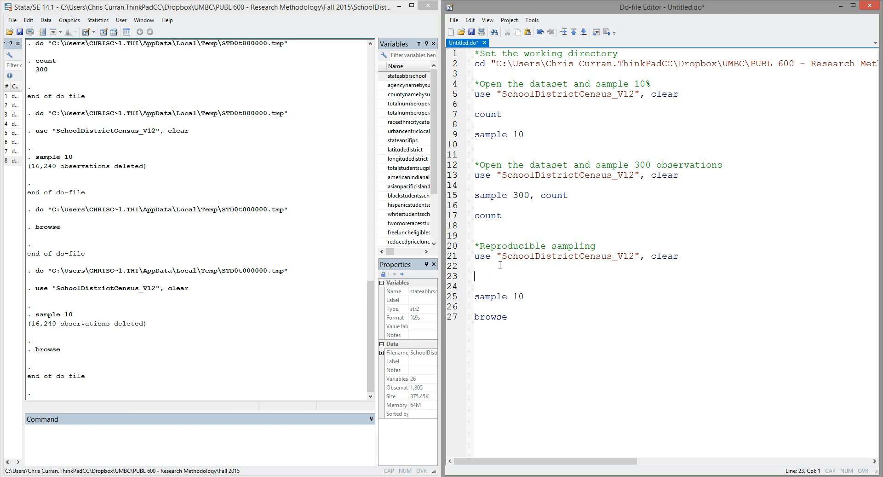
Insert 'set seed 45' on line 23 before sample 10 and highlight 45
text(set seed)
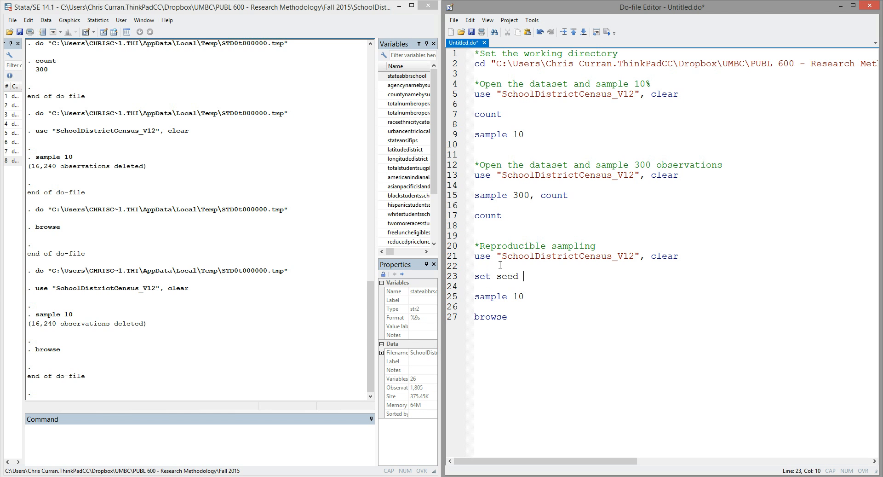
text(45)
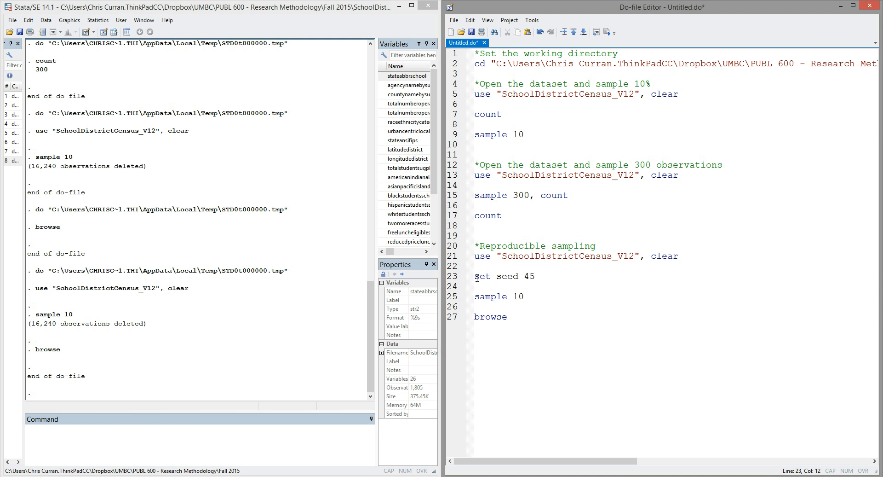
click(524, 276)
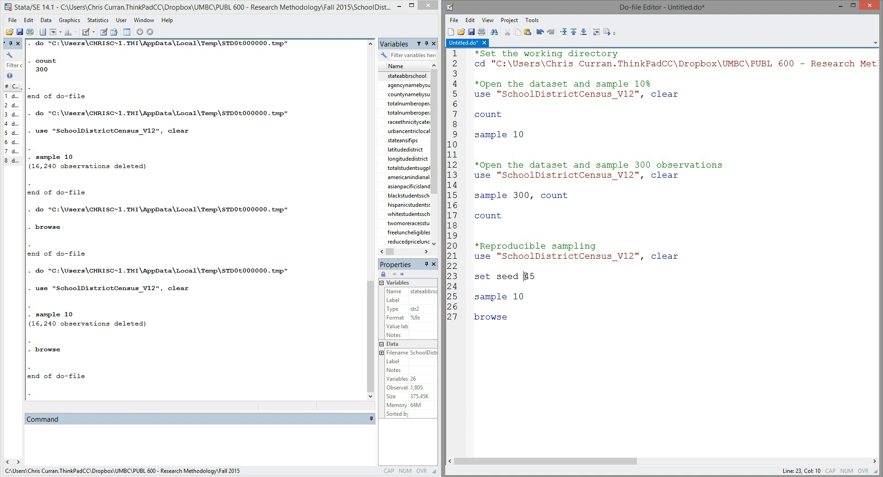
double_click(529, 276)
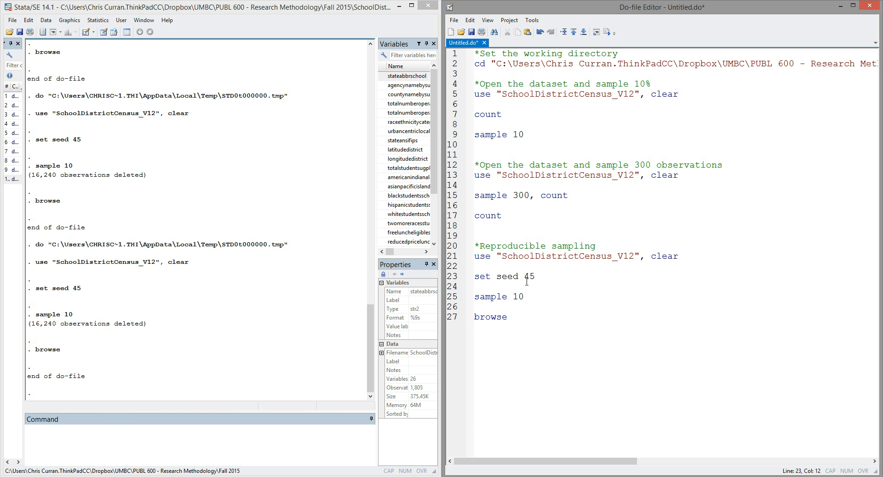
click(534, 276)
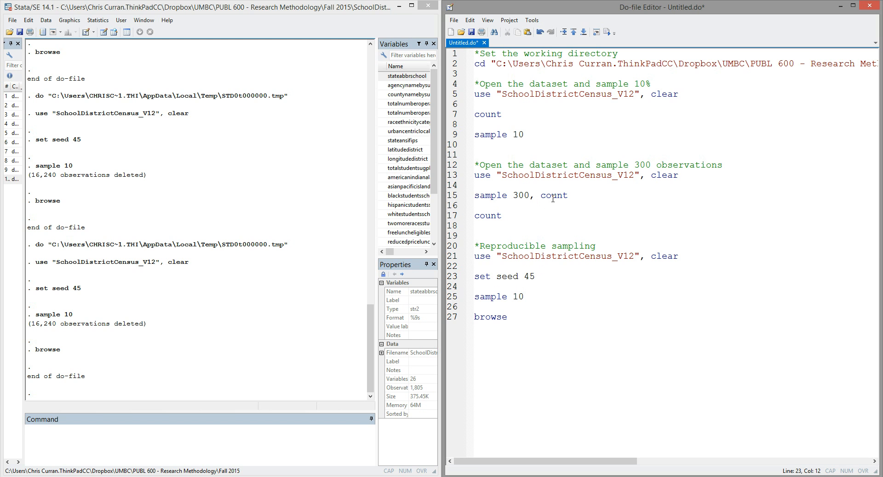
click(534, 276)
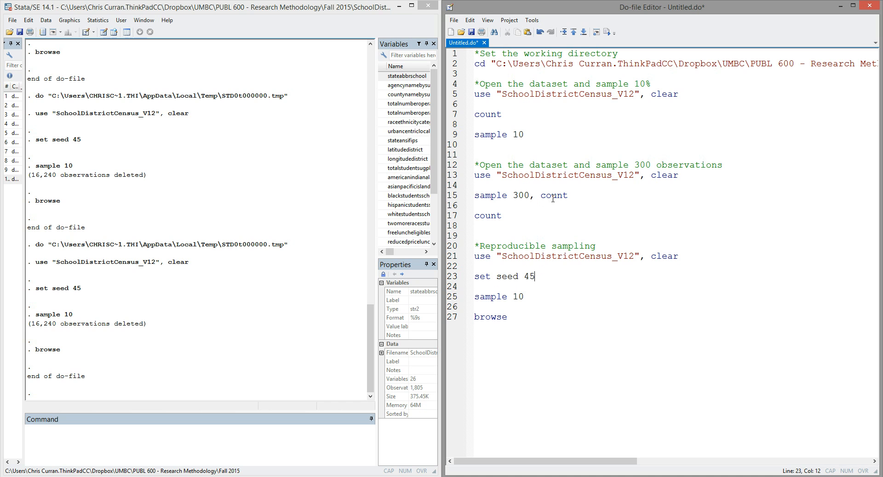